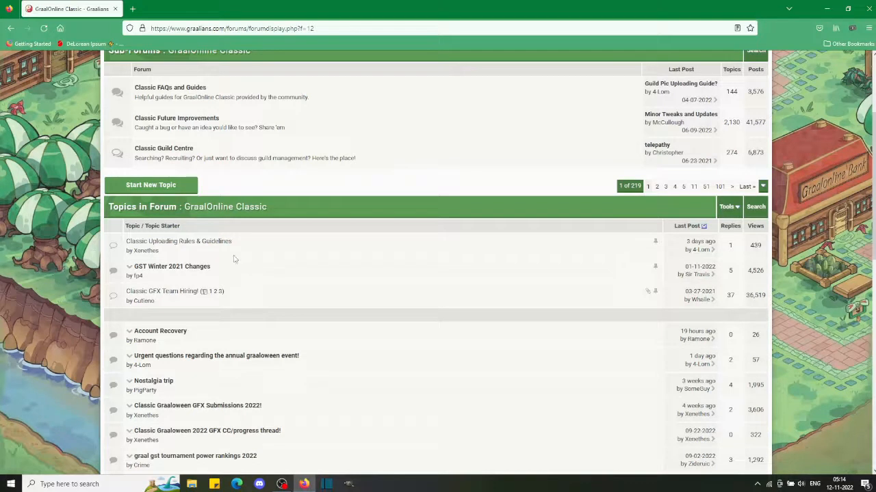
pyautogui.moveTo(162, 250)
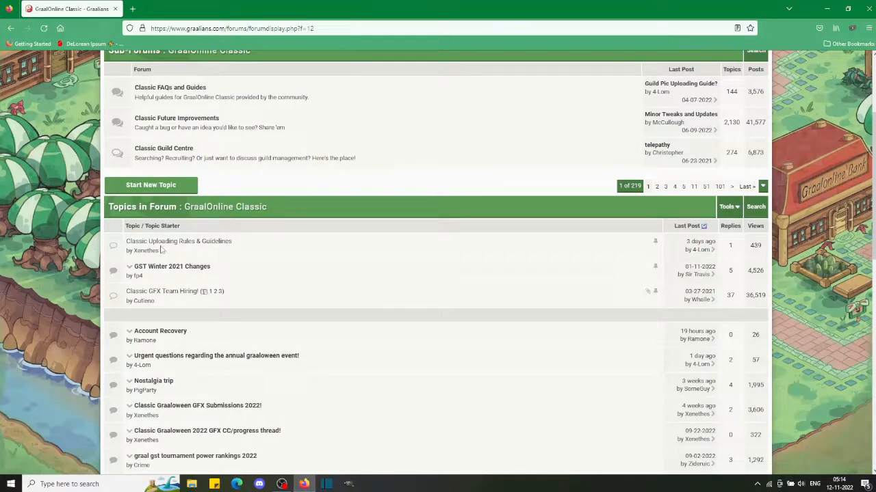
pyautogui.moveTo(163, 250)
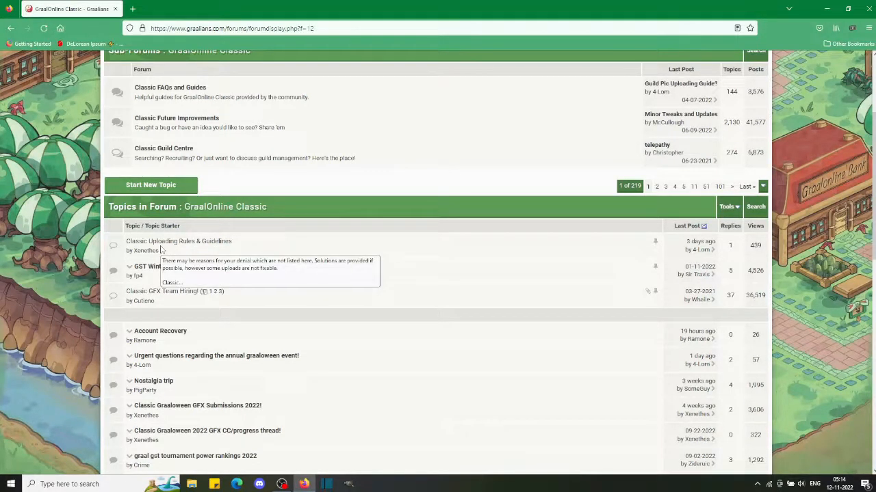
pyautogui.moveTo(214, 245)
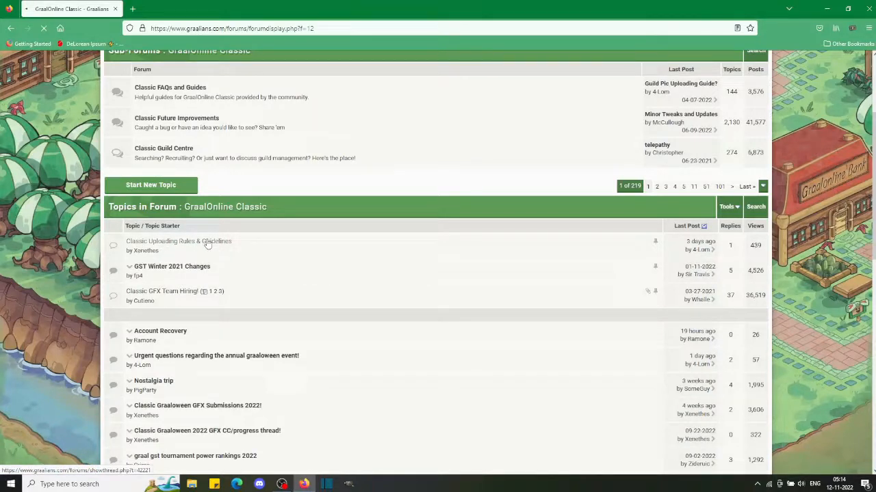
# Read the Classic Uploading Rules & Guidelines topic down to the spoiler-collapsed denial reasons.
pyautogui.click(178, 241)
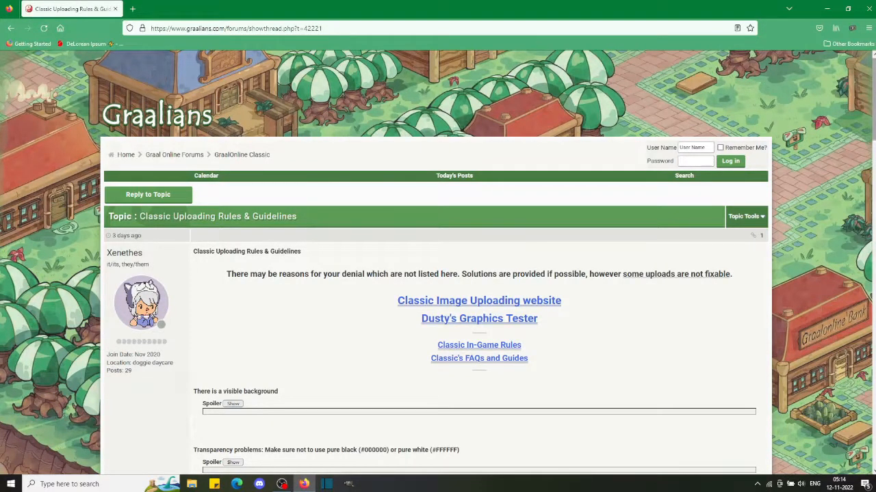
pyautogui.scroll(-3)
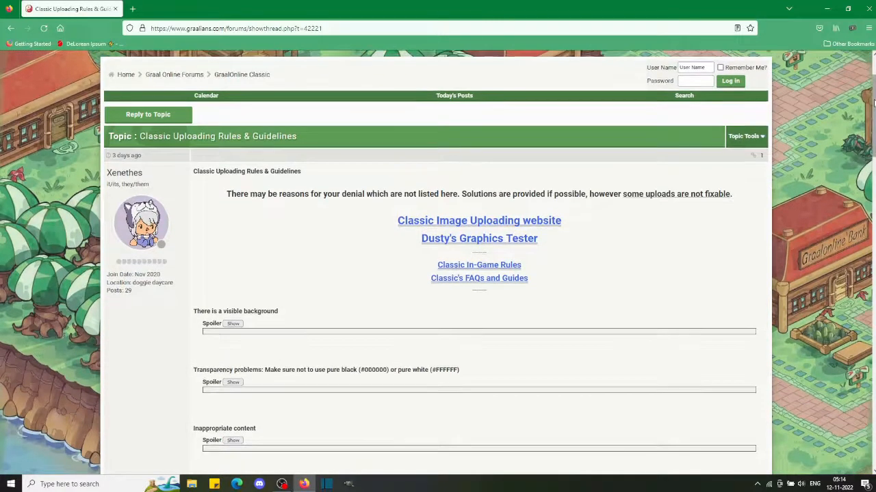
pyautogui.scroll(-3)
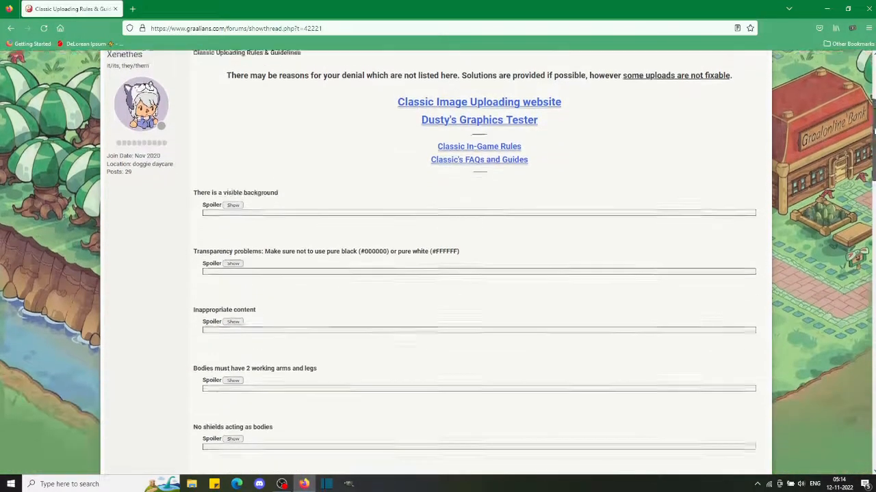
pyautogui.scroll(-3)
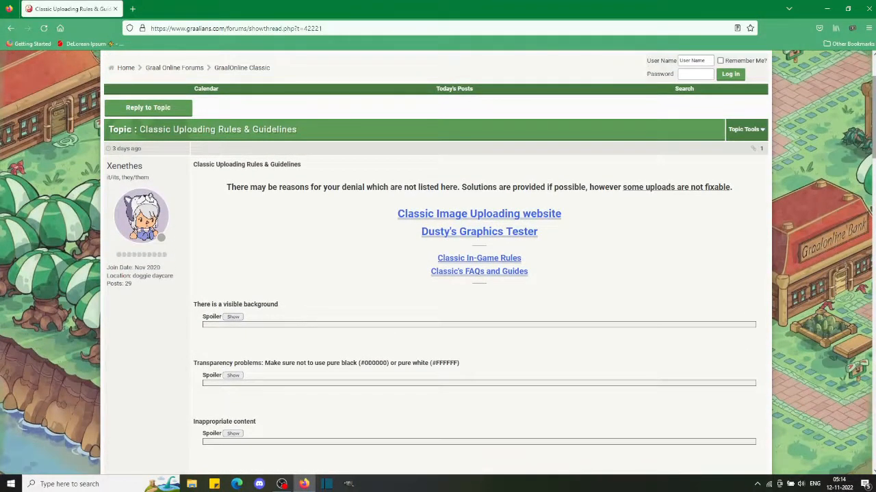
pyautogui.moveTo(549, 213)
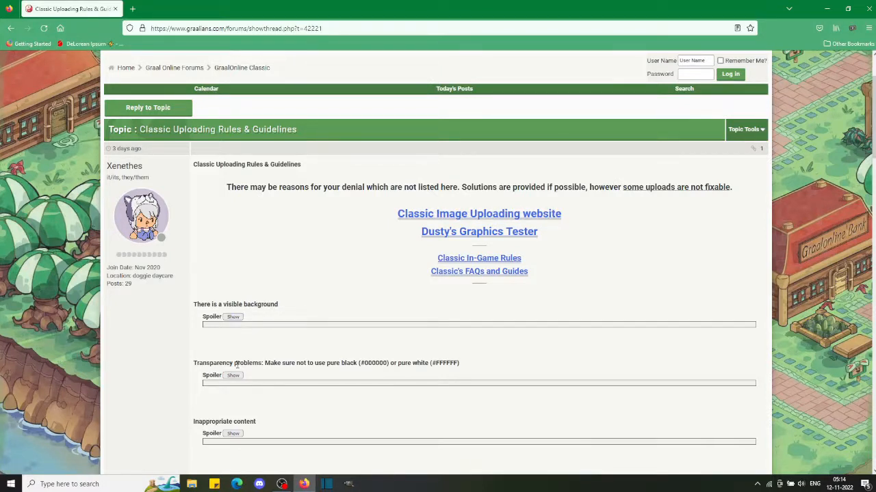
pyautogui.moveTo(374, 249)
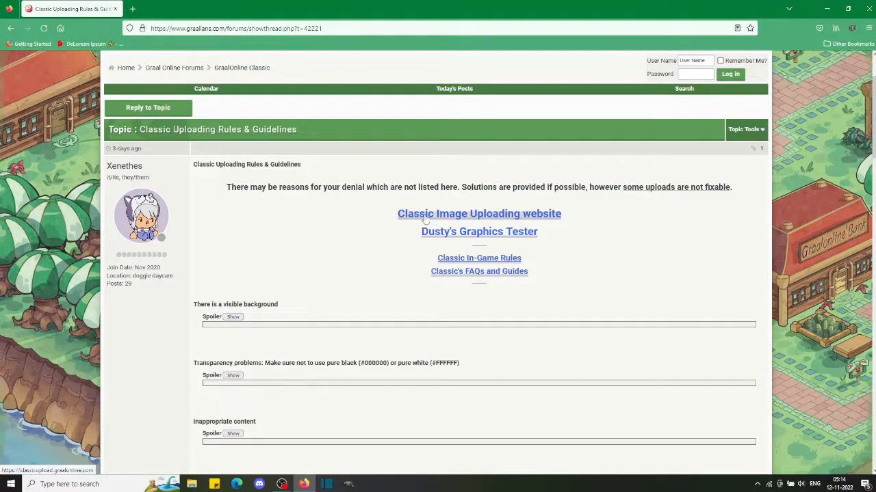
# Follow the Classic Image Uploading link and read then dismiss the Set transparency explanation.
pyautogui.click(479, 214)
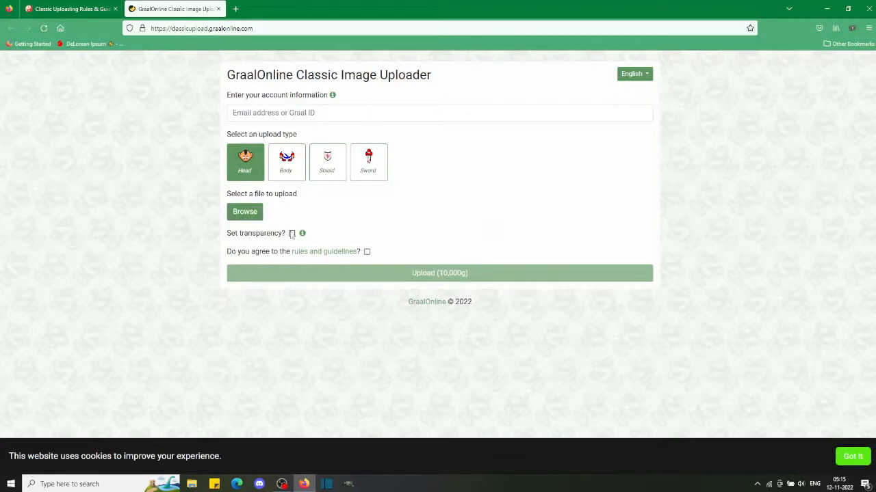
pyautogui.click(301, 232)
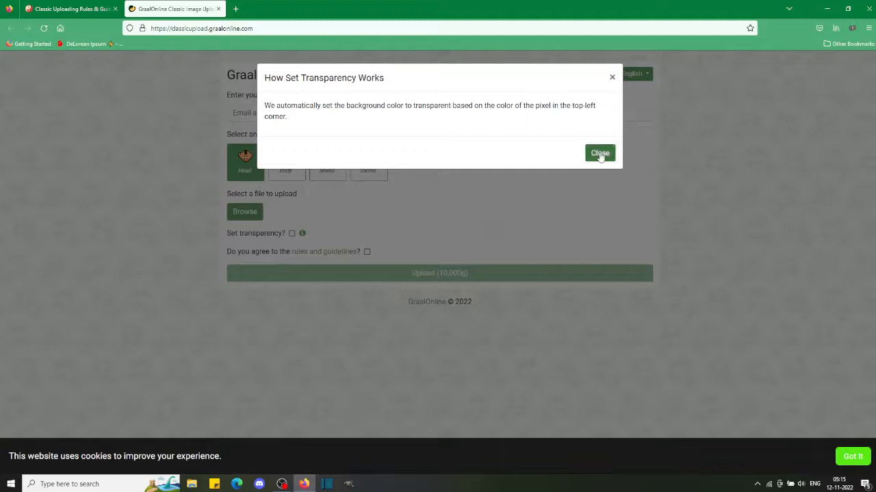
pyautogui.click(599, 153)
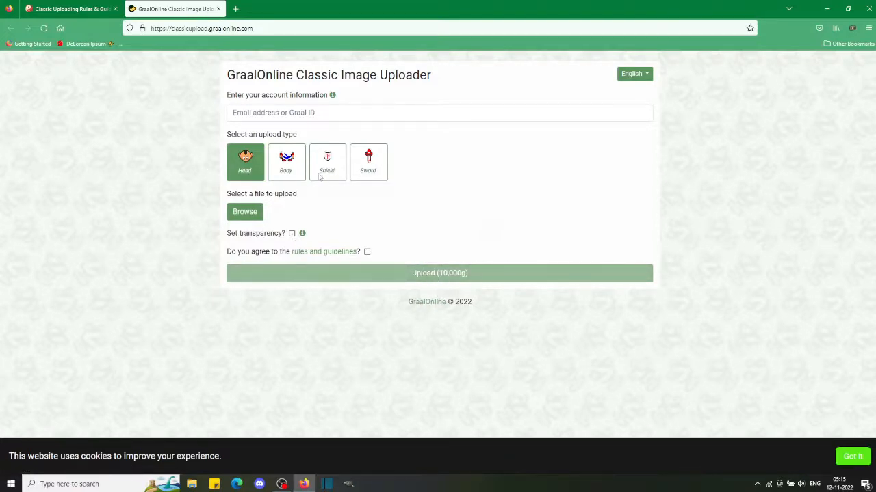
# Compare the shield, sword, body and head upload types, settling on Shield at 500g.
pyautogui.click(327, 161)
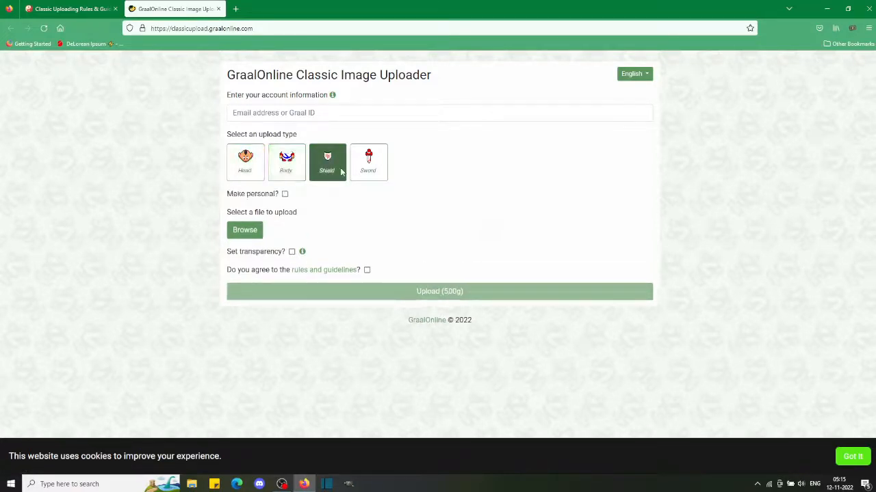
pyautogui.click(368, 161)
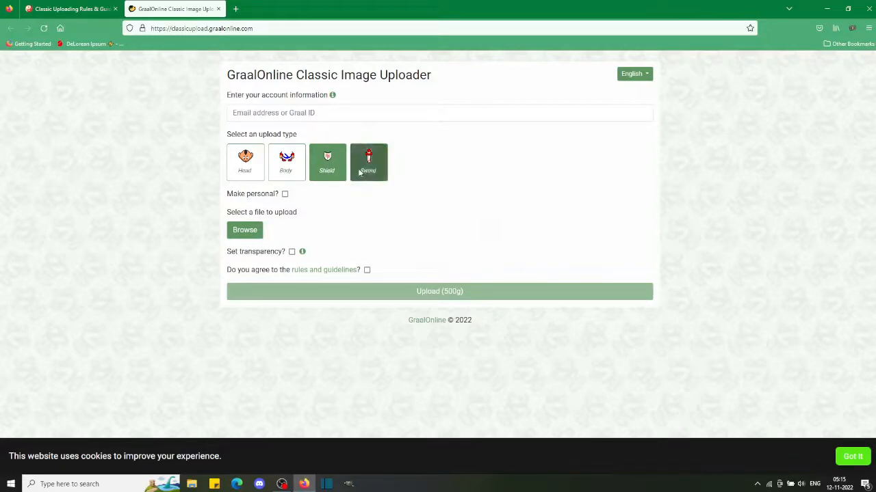
pyautogui.click(285, 161)
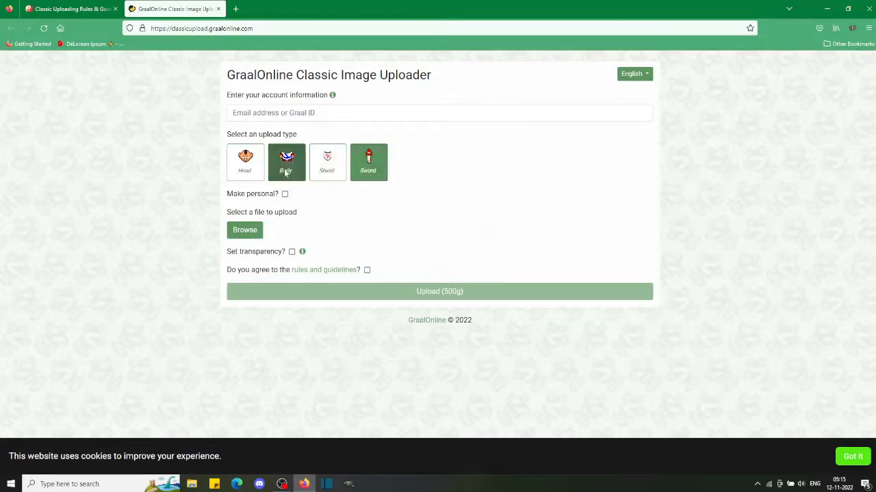
pyautogui.click(243, 161)
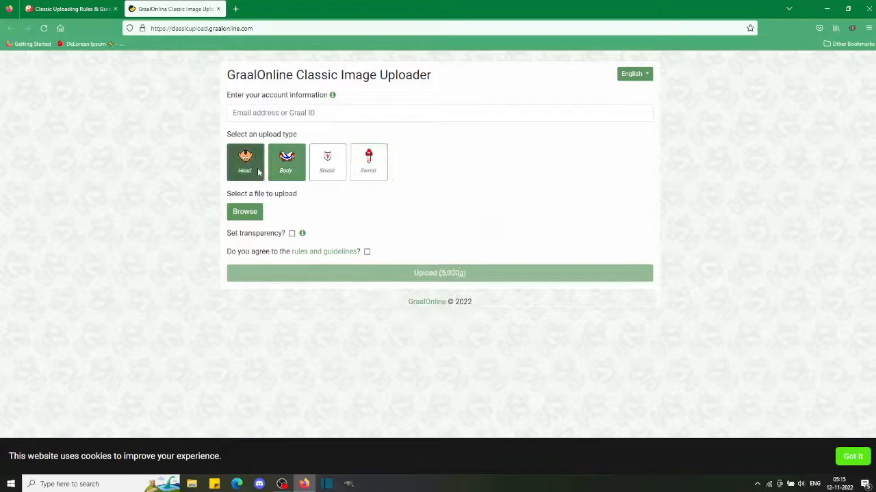
pyautogui.click(243, 161)
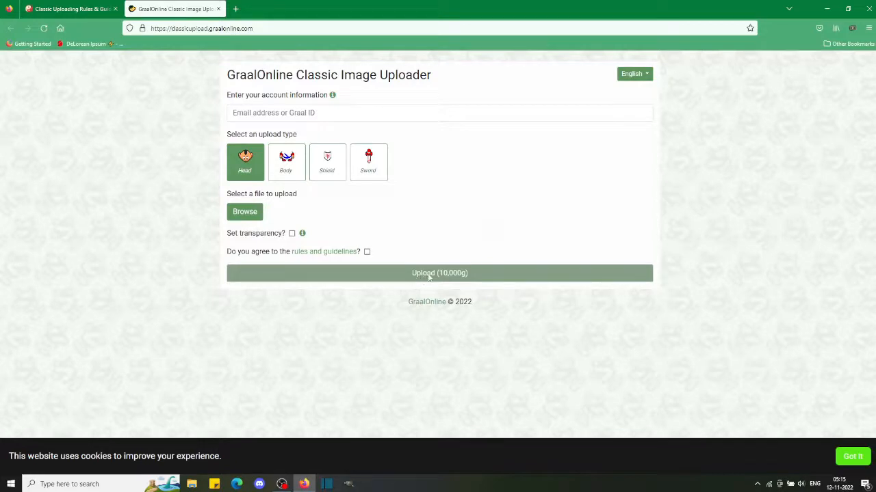
pyautogui.moveTo(467, 277)
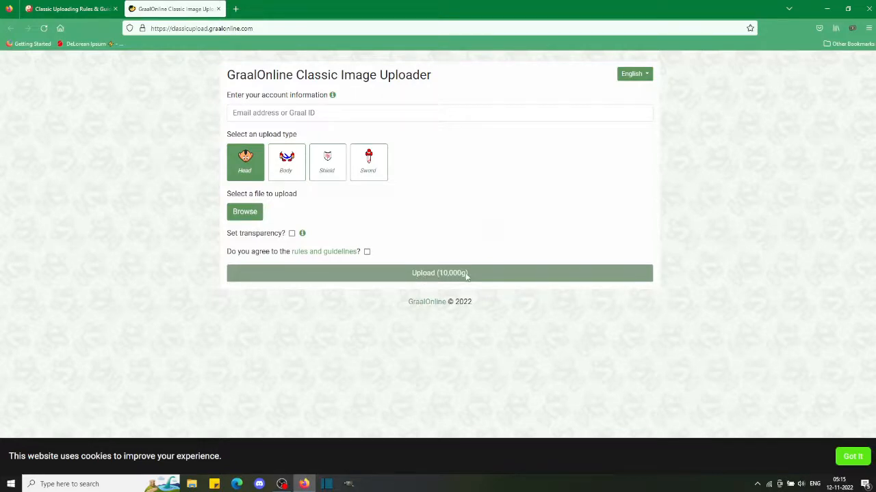
pyautogui.click(286, 161)
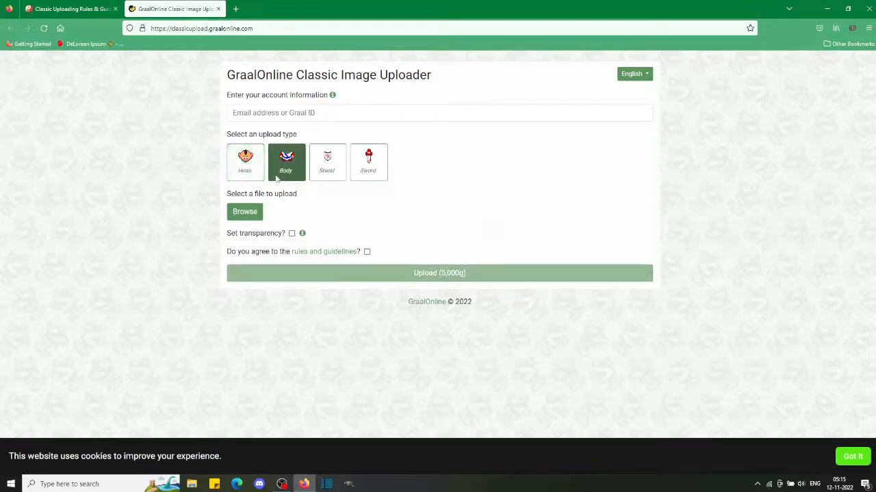
pyautogui.click(327, 162)
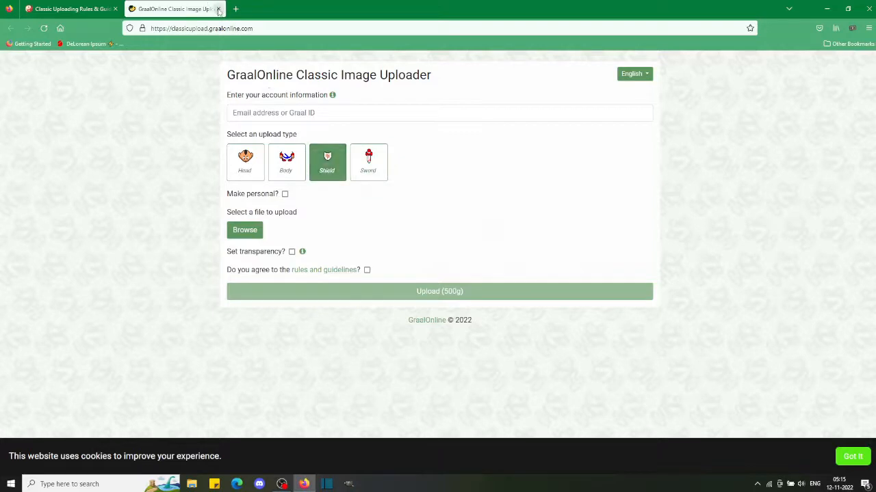
# Return to the forum rules thread and follow the Dusty's Graphics Tester link.
pyautogui.click(68, 11)
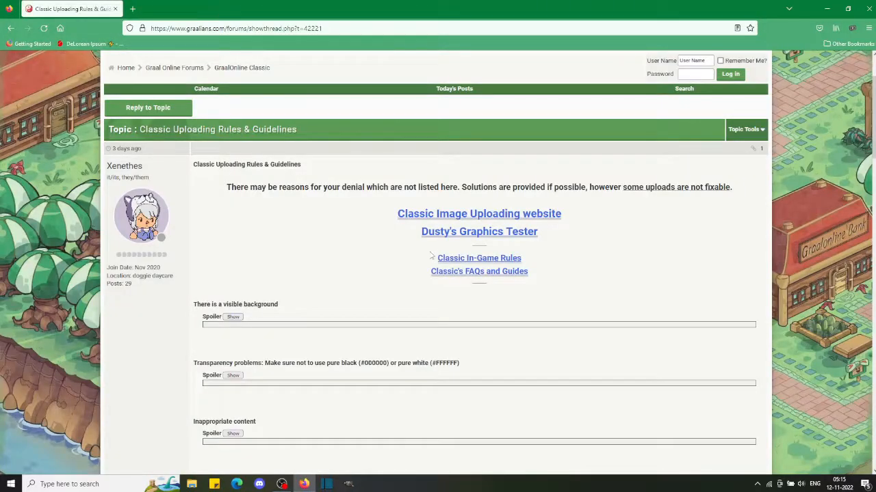
pyautogui.moveTo(446, 236)
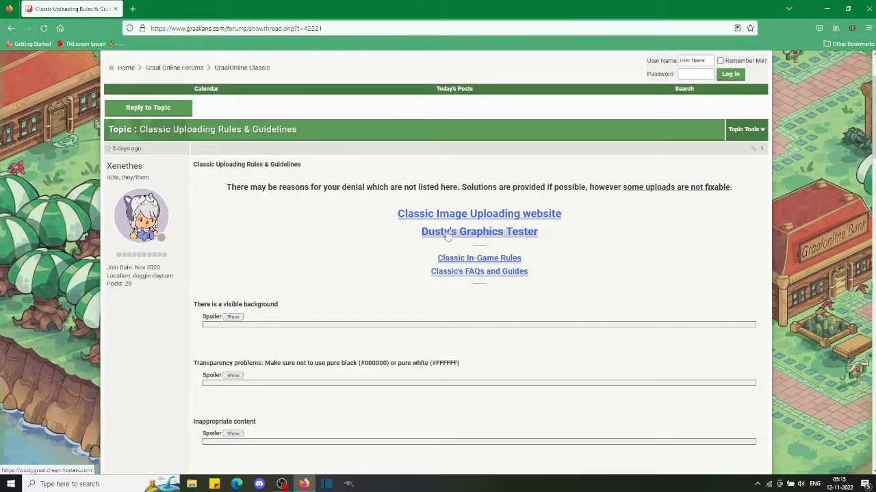
pyautogui.click(479, 231)
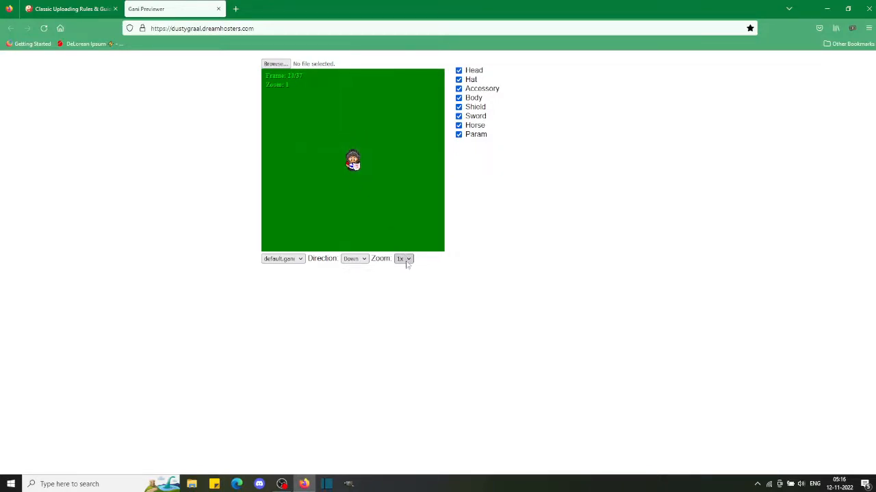
# Preview at 2x zoom and load the body image from the Pixel Art folder onto the character.
pyautogui.click(402, 258)
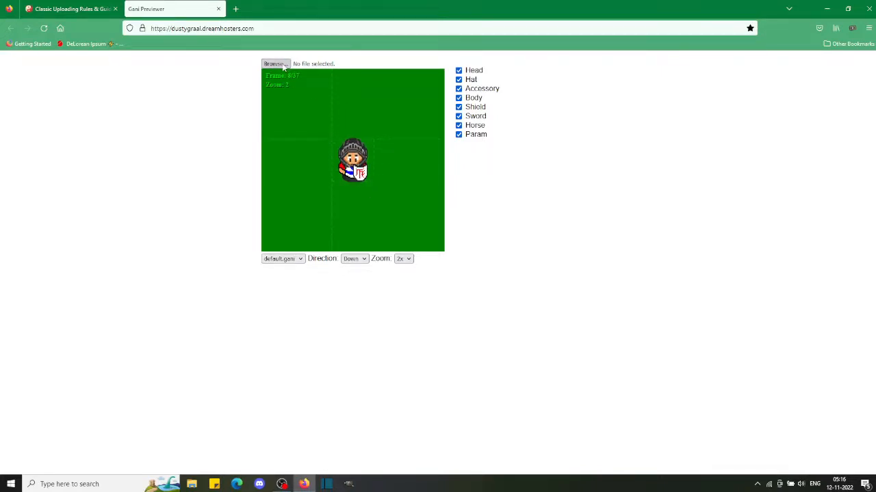
pyautogui.click(272, 64)
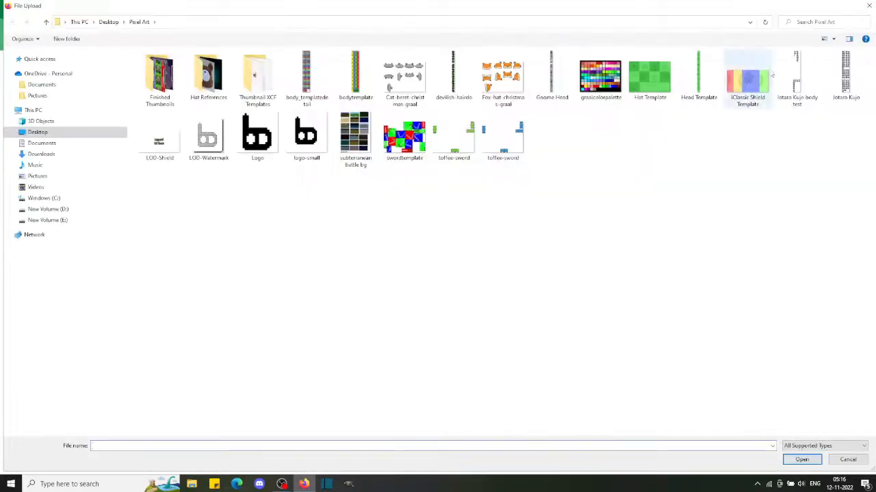
pyautogui.click(849, 76)
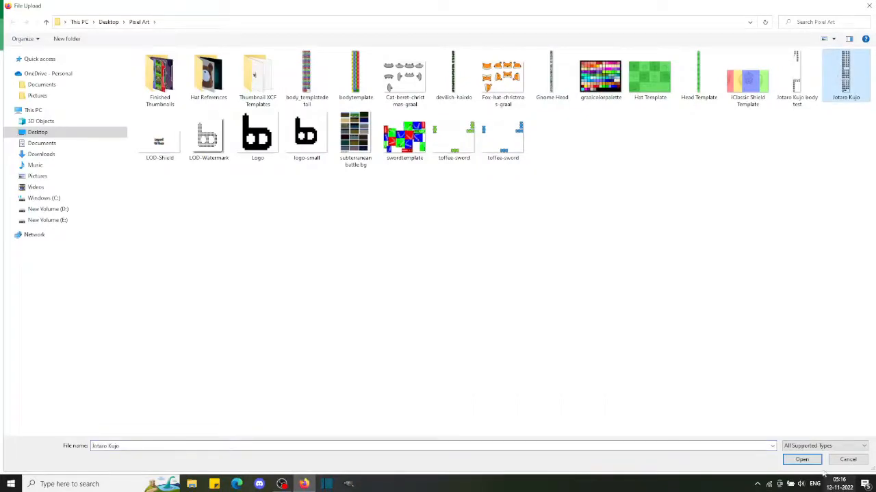
pyautogui.click(802, 459)
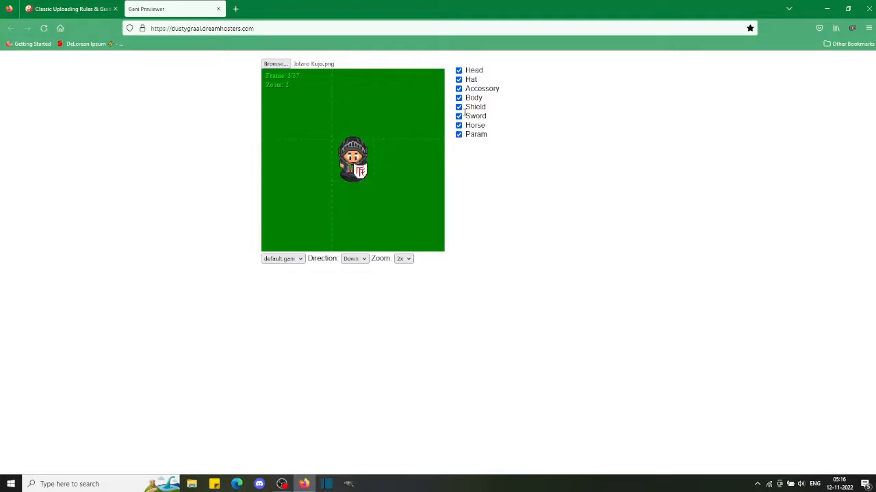
# Hide the shield and try the idle, sword and carry animations on the character.
pyautogui.click(459, 106)
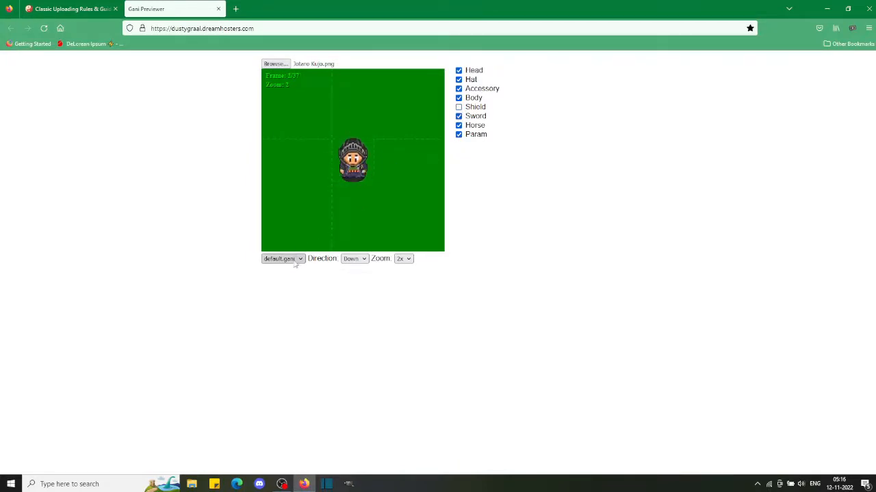
pyautogui.click(282, 259)
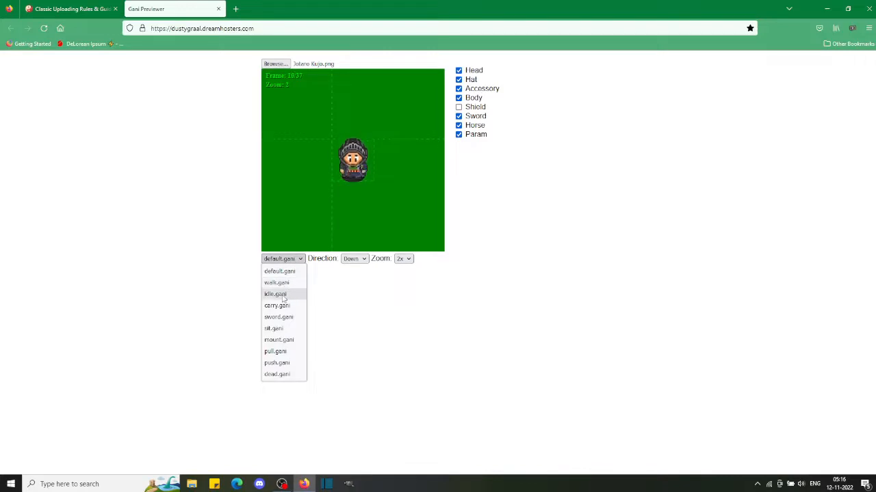
pyautogui.click(276, 293)
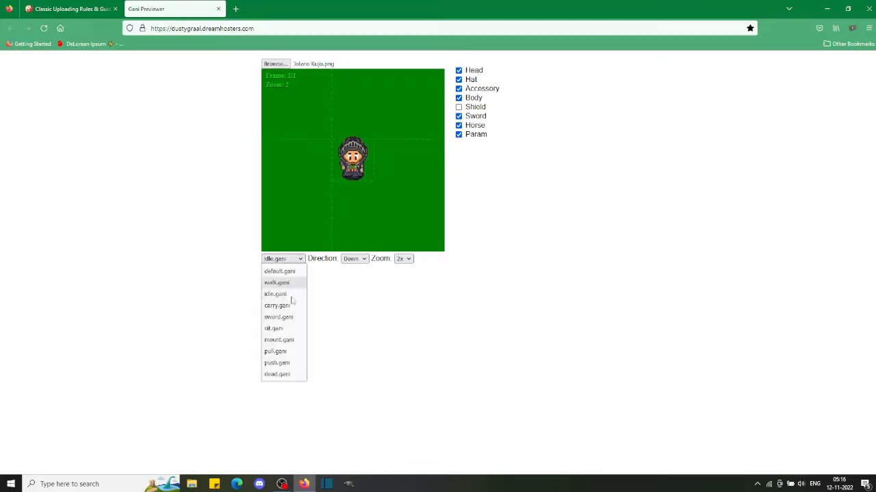
pyautogui.click(279, 318)
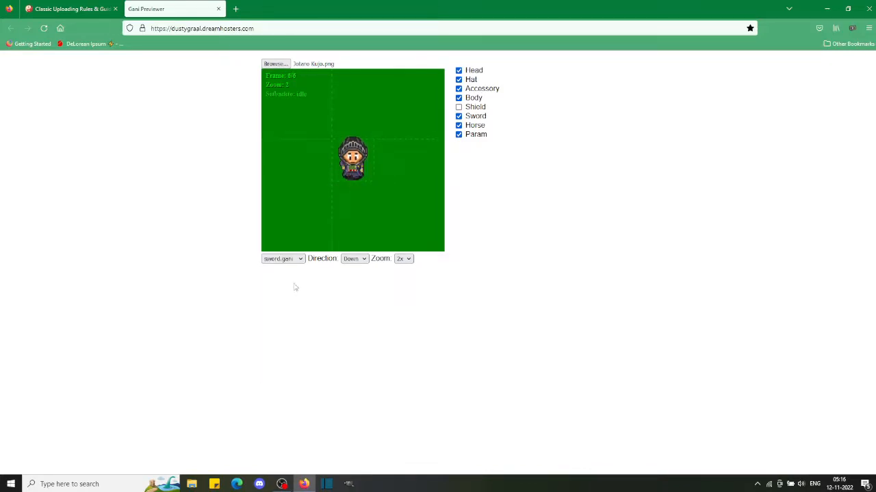
pyautogui.click(282, 258)
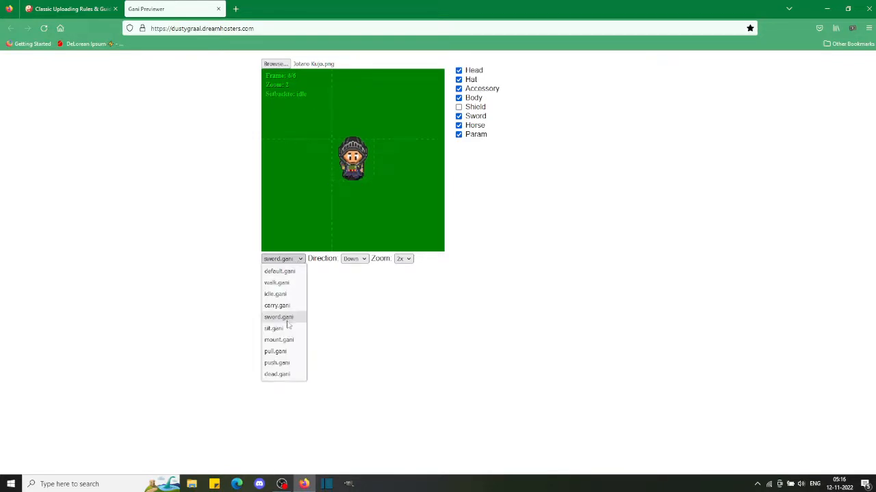
pyautogui.click(277, 305)
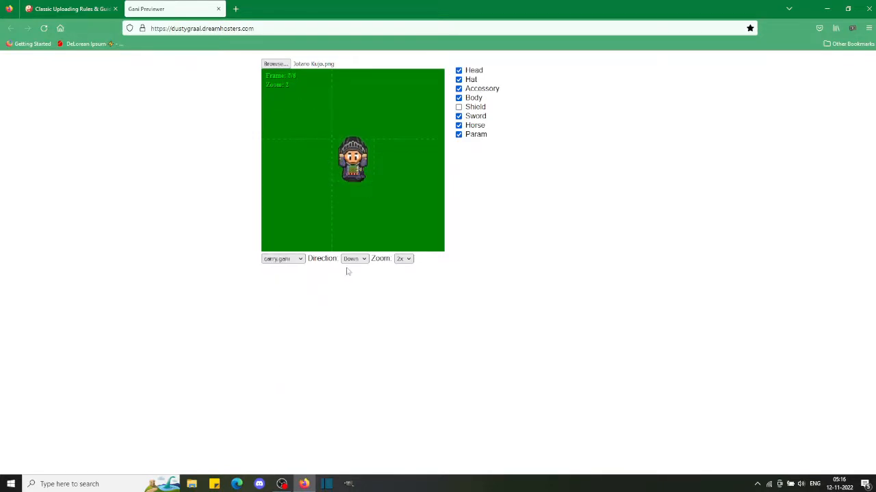
# Switch to the mount animation and turn the horse rider to face left.
pyautogui.click(353, 259)
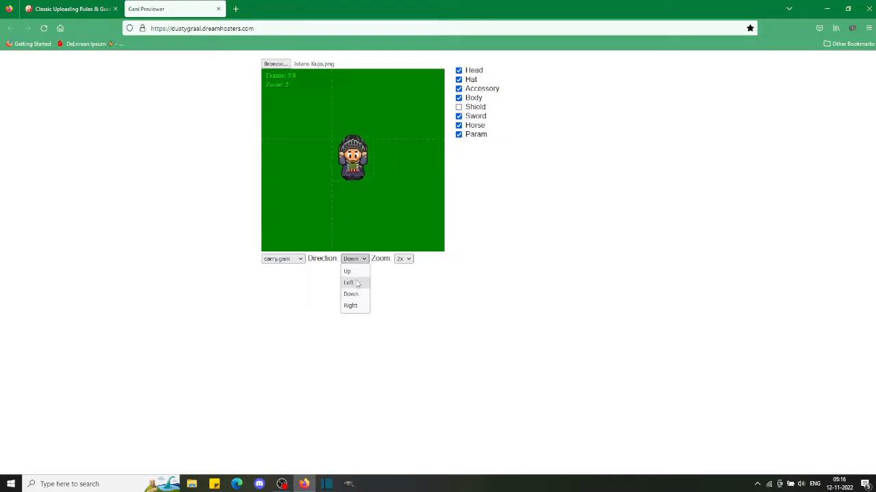
pyautogui.click(349, 282)
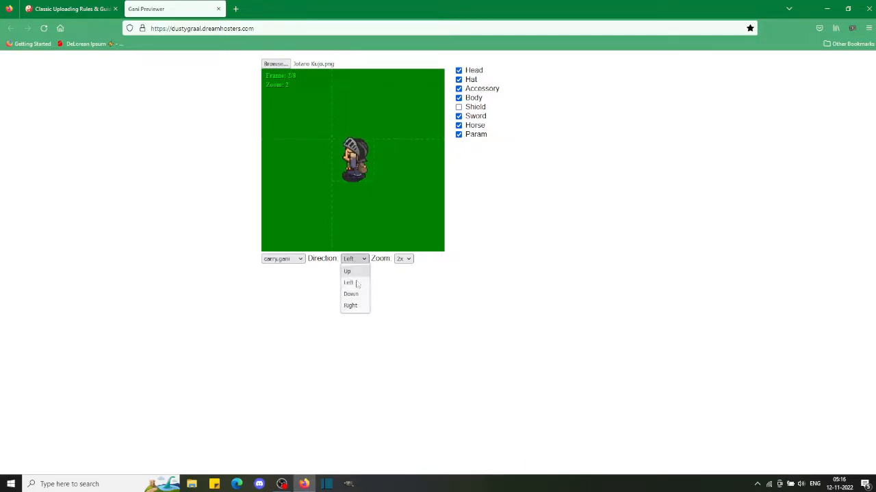
pyautogui.click(350, 293)
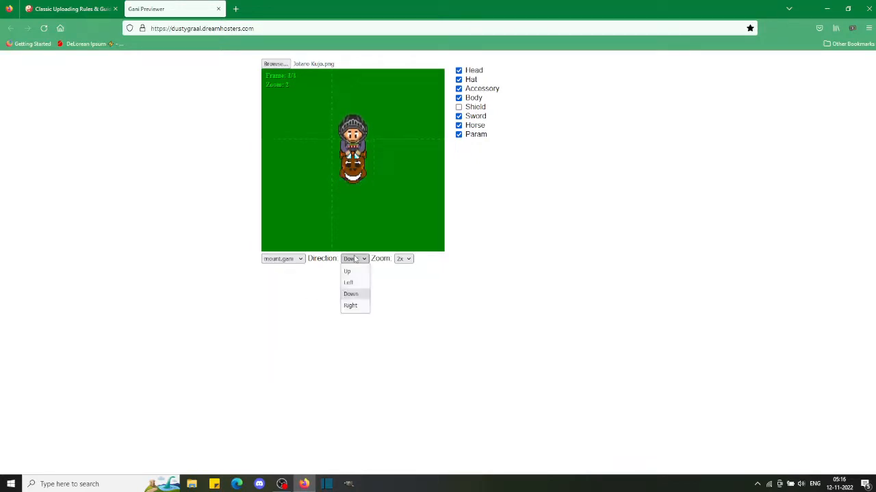
pyautogui.click(348, 282)
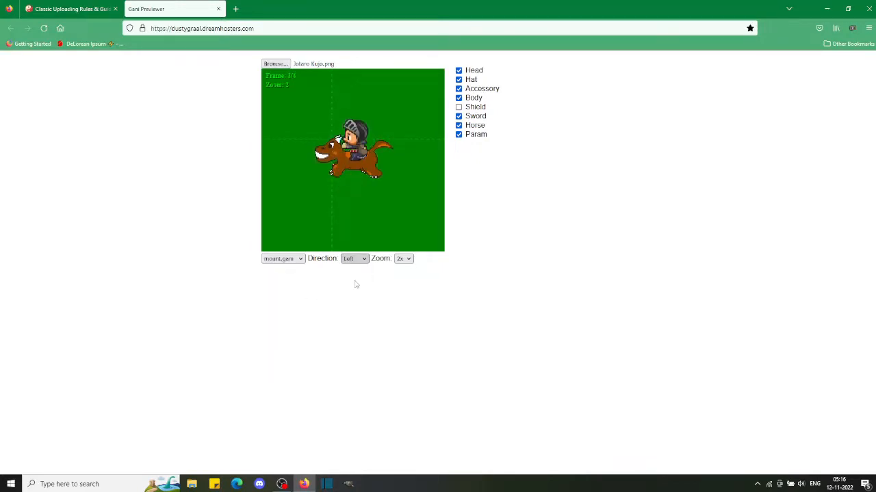